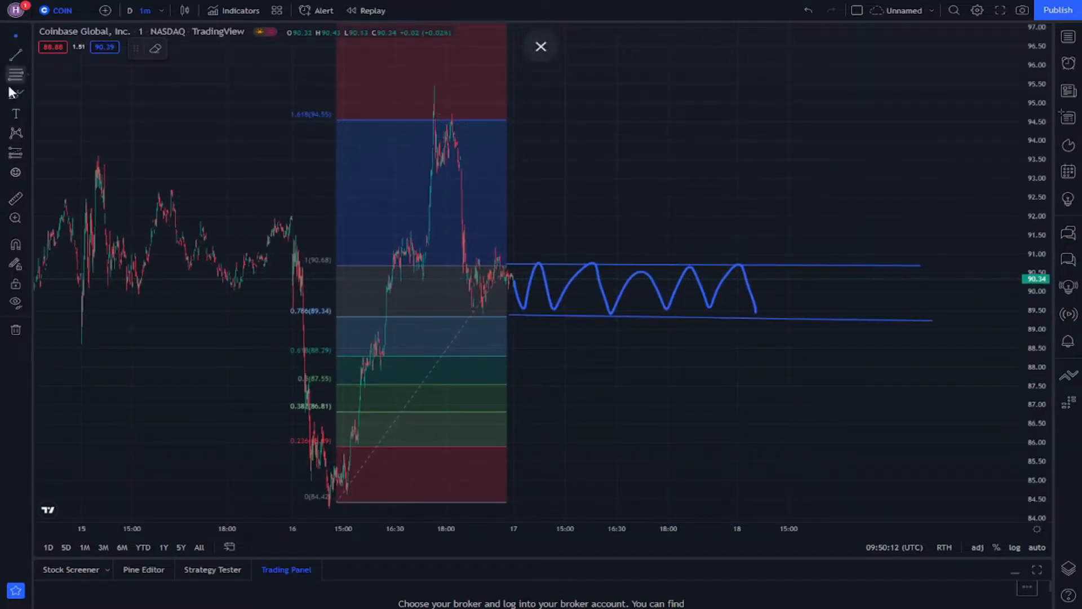
- Select the brush tool for freehand sketching on the Coinbase chart
left_click(541, 46)
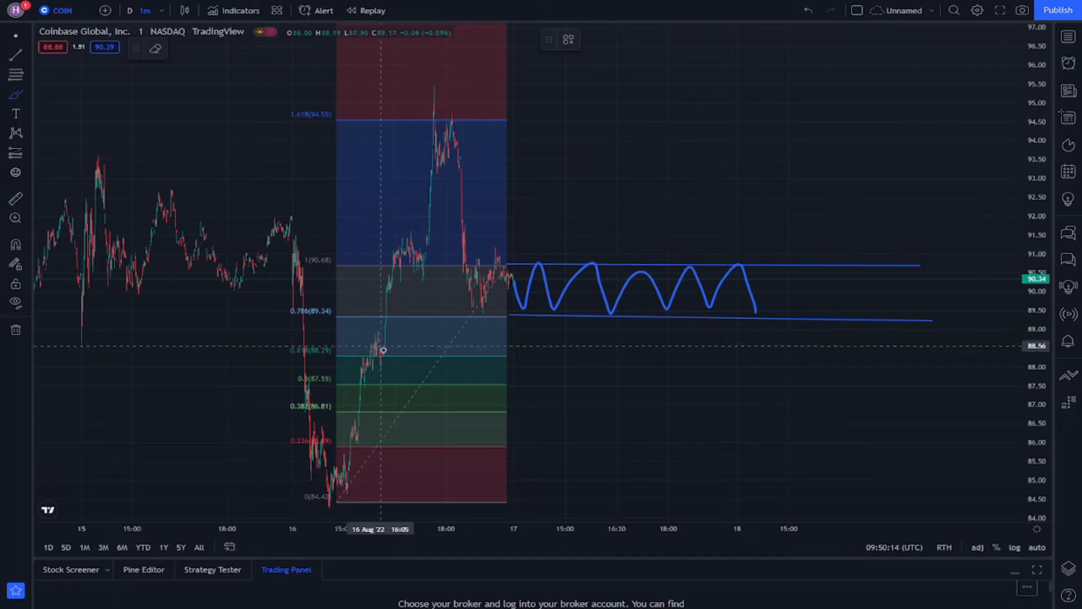